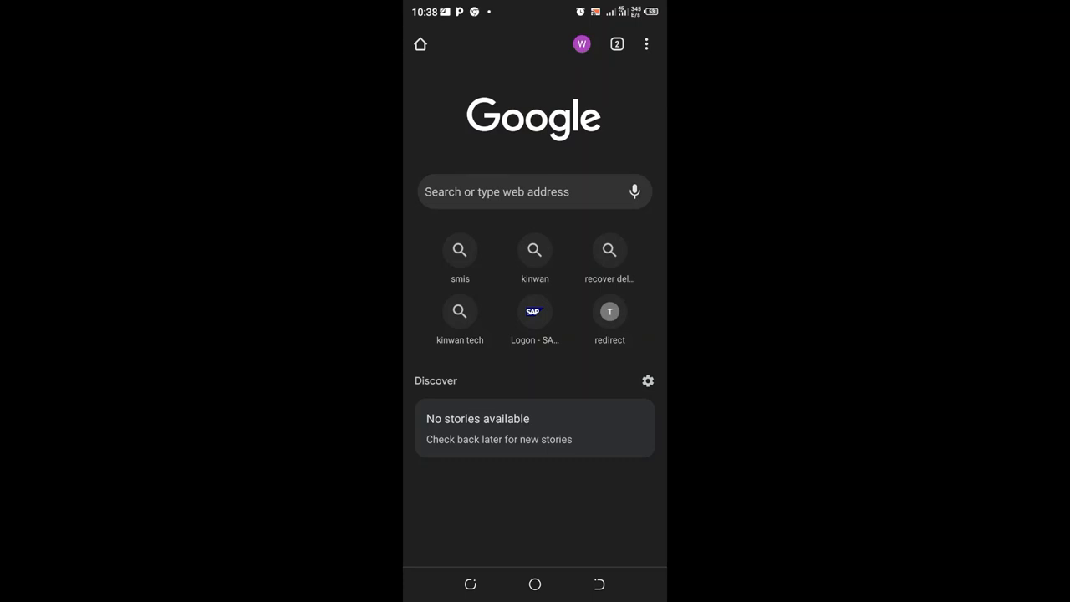
- Reach the Theme options from Chrome's menu via Settings
left_click(645, 44)
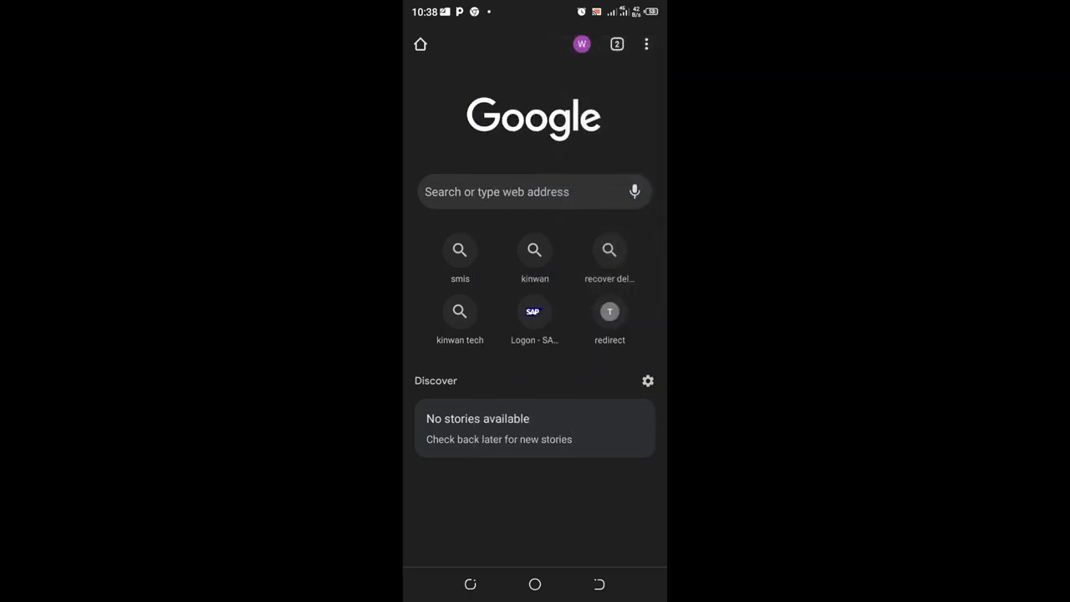
left_click(645, 44)
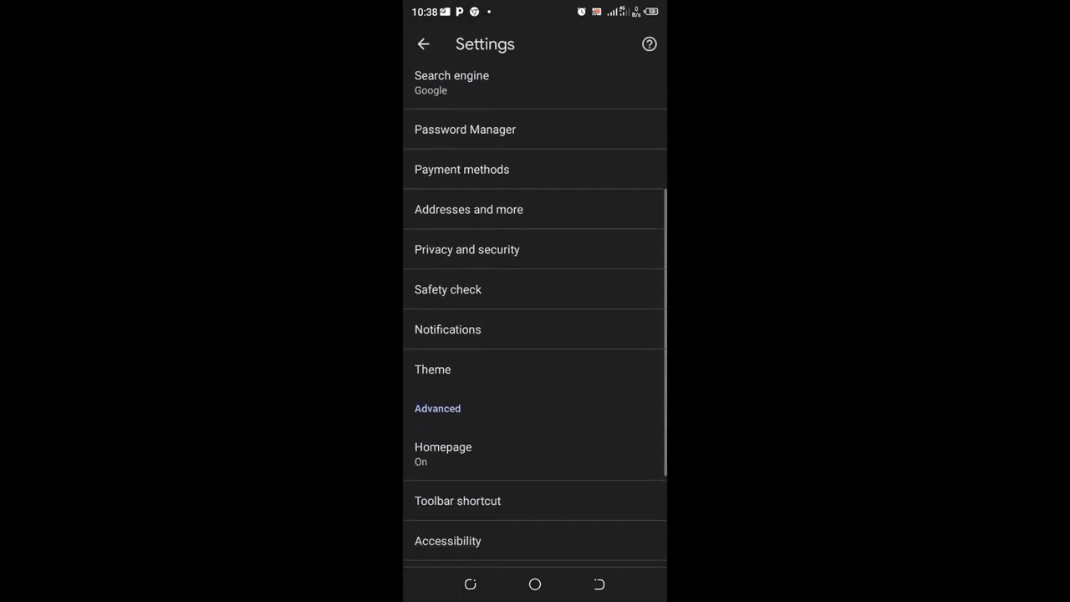
scroll("down", 3)
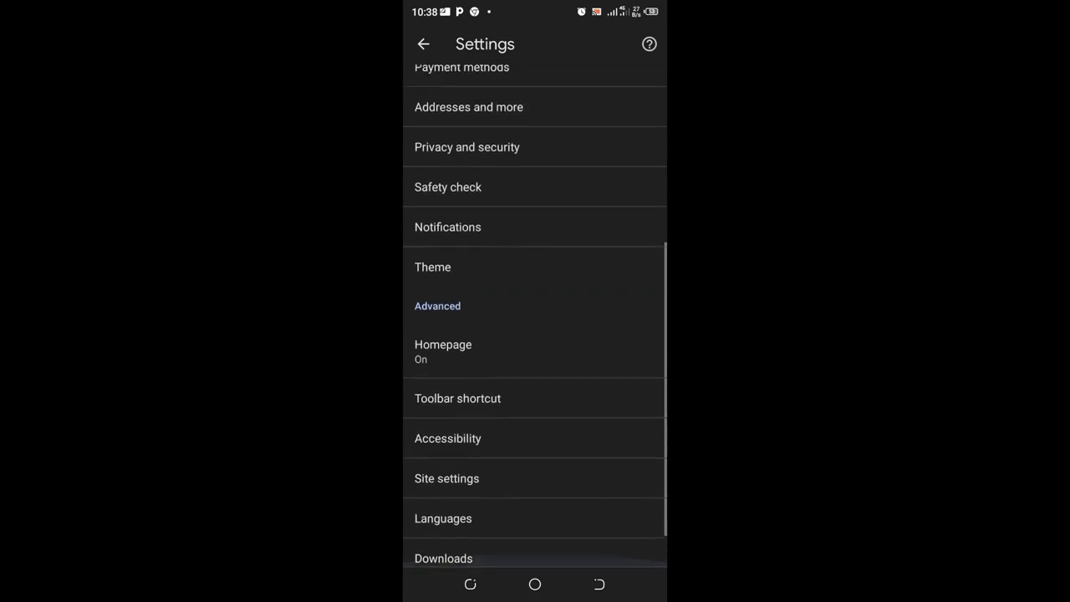
left_click(431, 267)
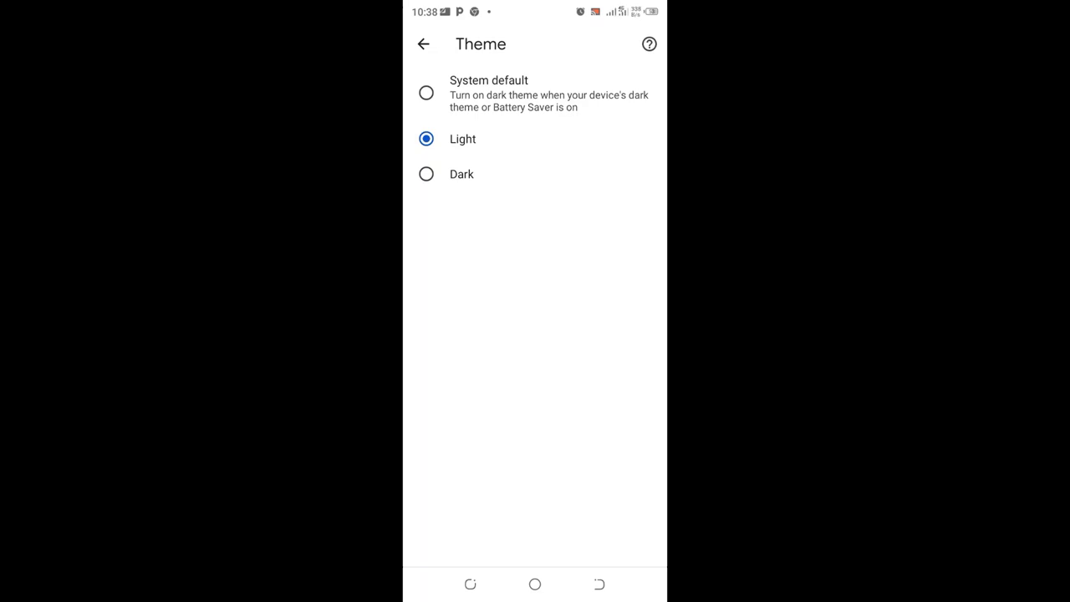
left_click(425, 43)
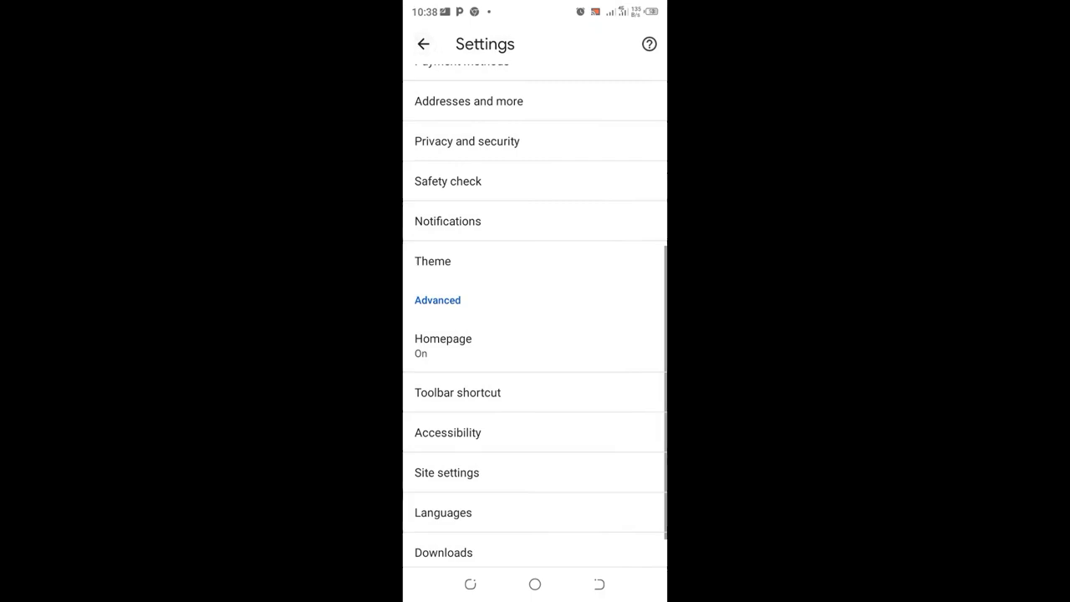
left_click(423, 43)
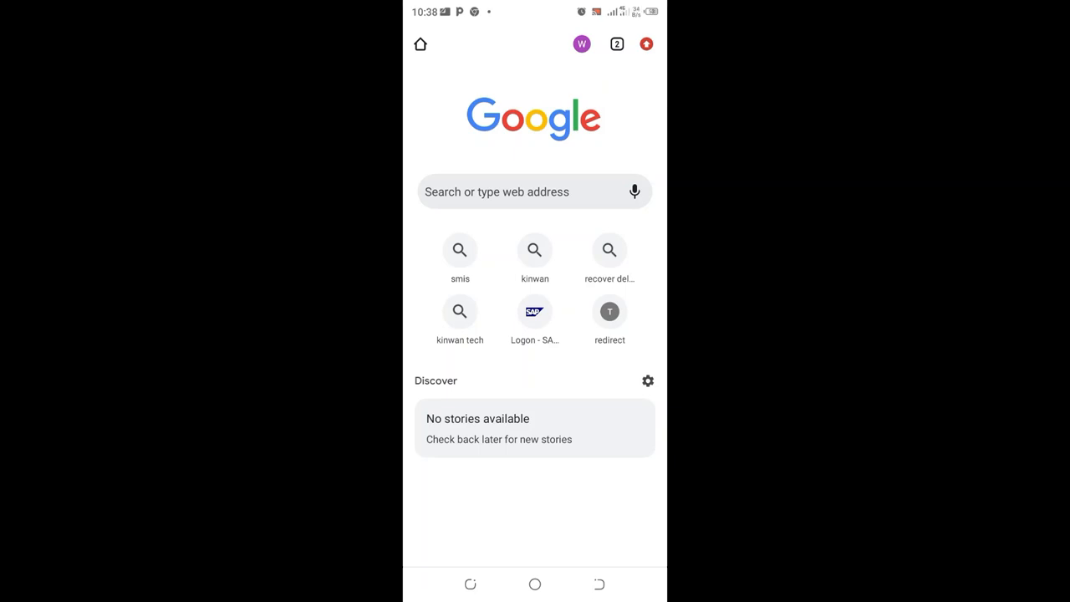
left_click(645, 43)
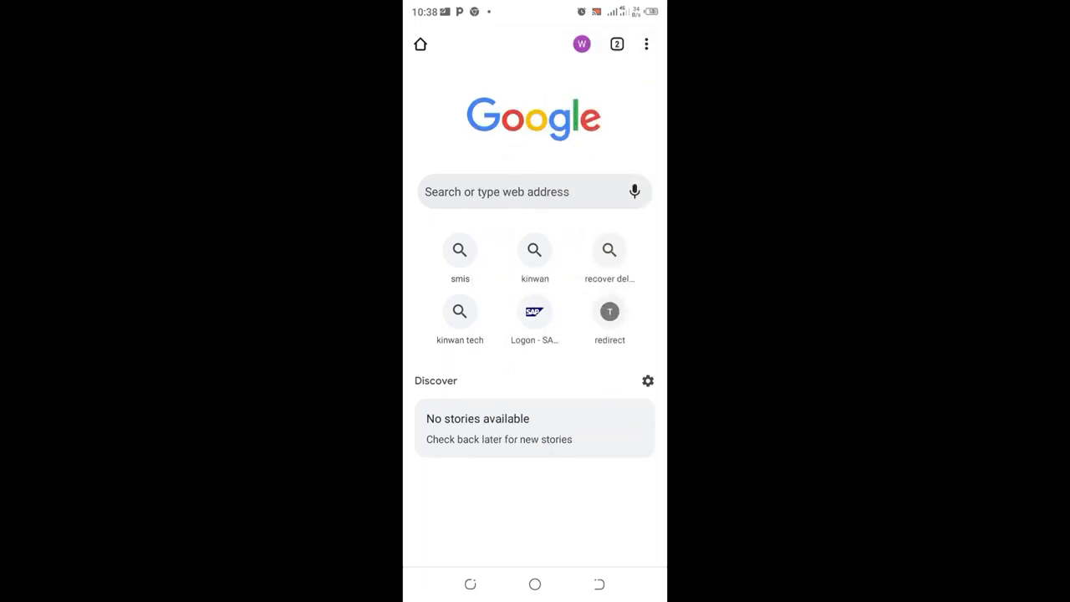
left_click(645, 44)
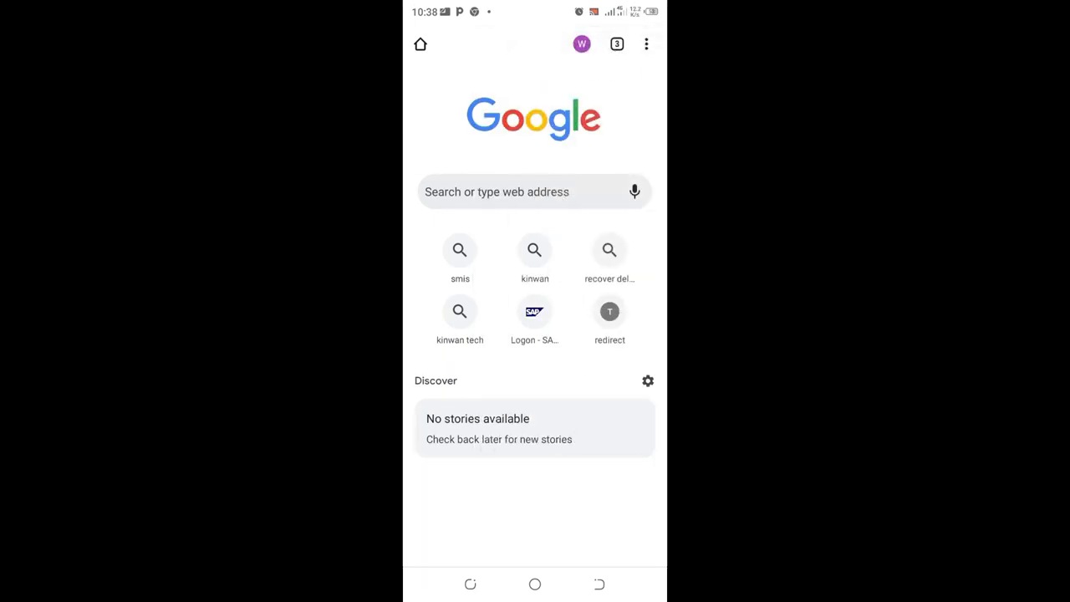
left_click(645, 44)
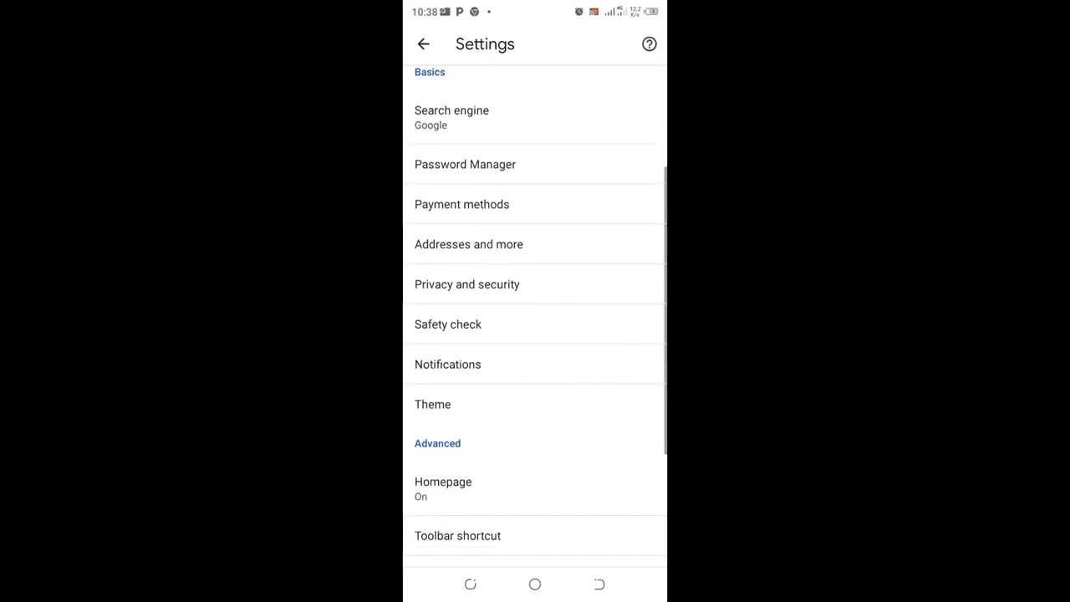
scroll("down", 3)
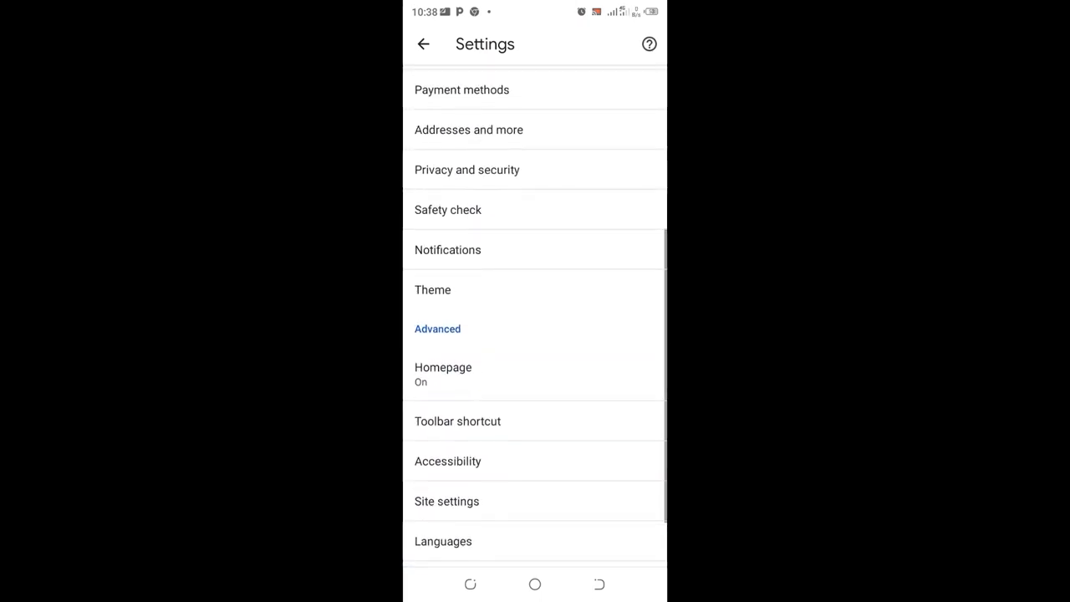
left_click(431, 289)
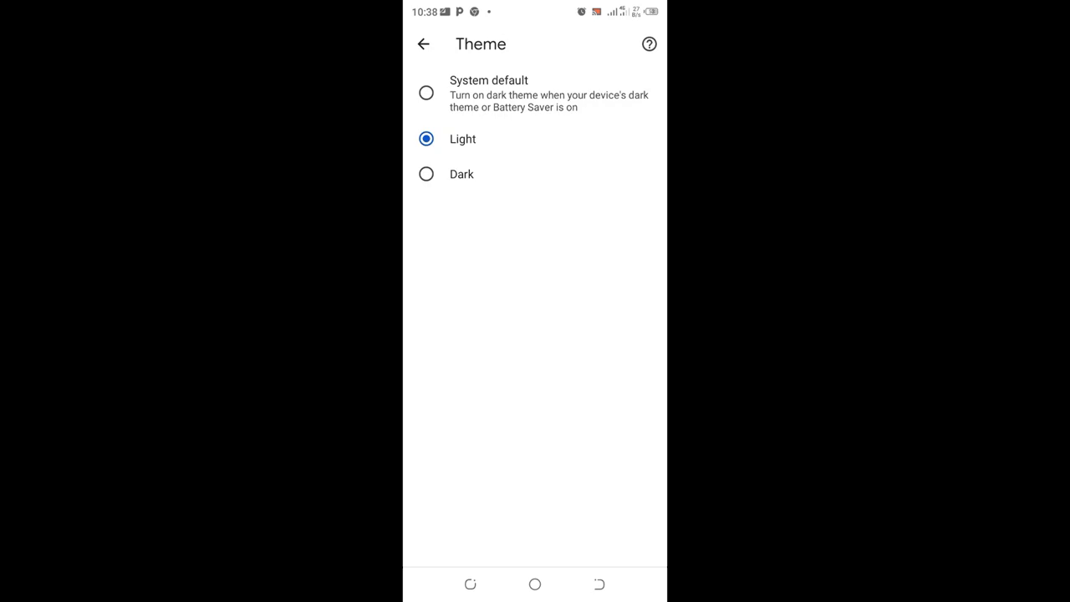
- Try Dark and System default, then leave the theme on Light
left_click(426, 92)
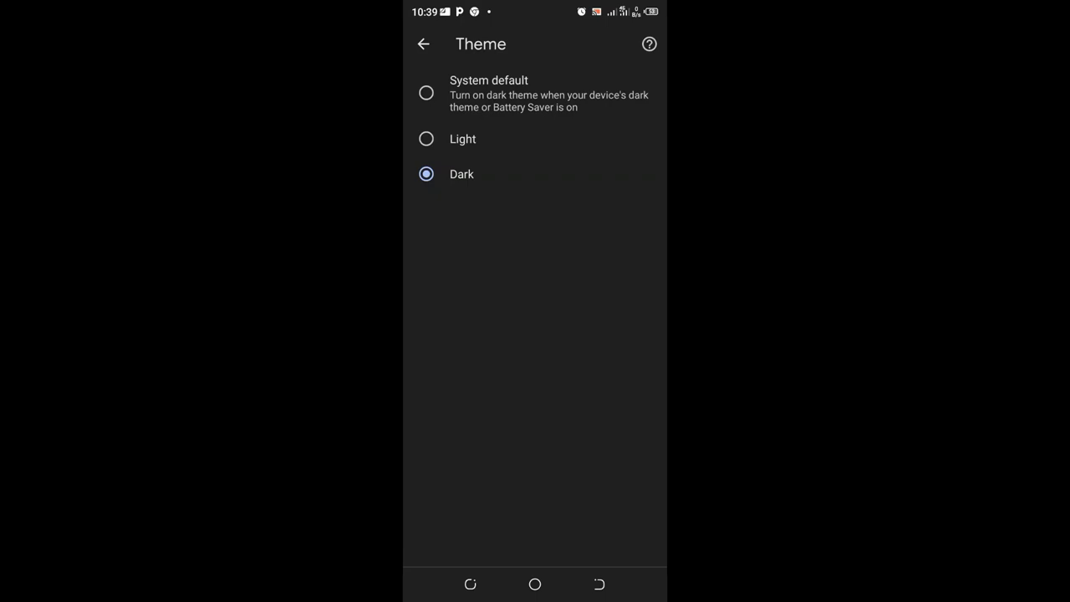
left_click(426, 92)
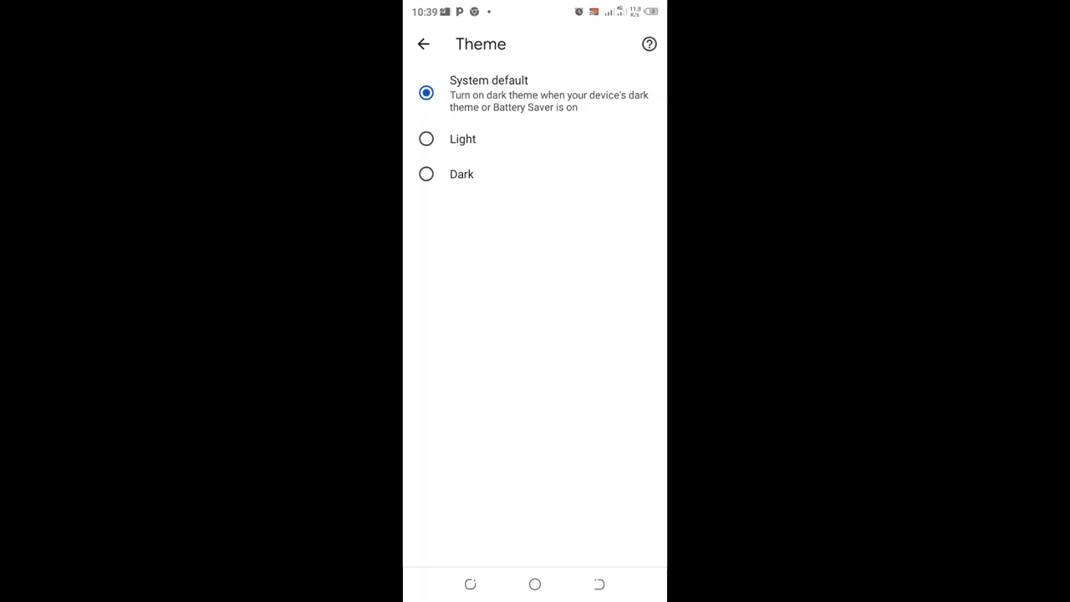
left_click(426, 139)
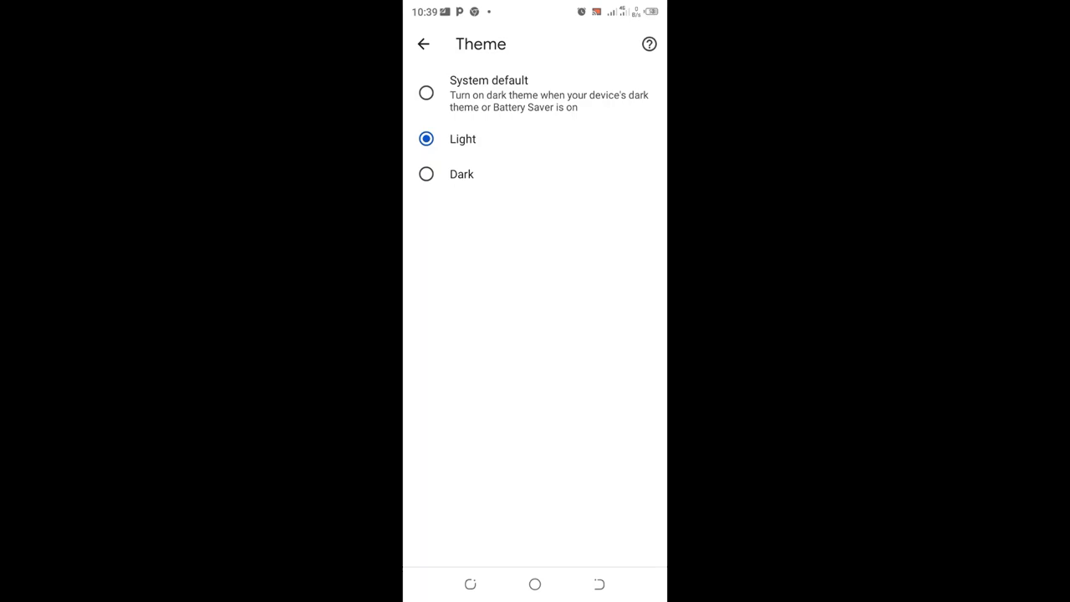
- Return from Theme settings to the light-mode new tab page
left_click(423, 44)
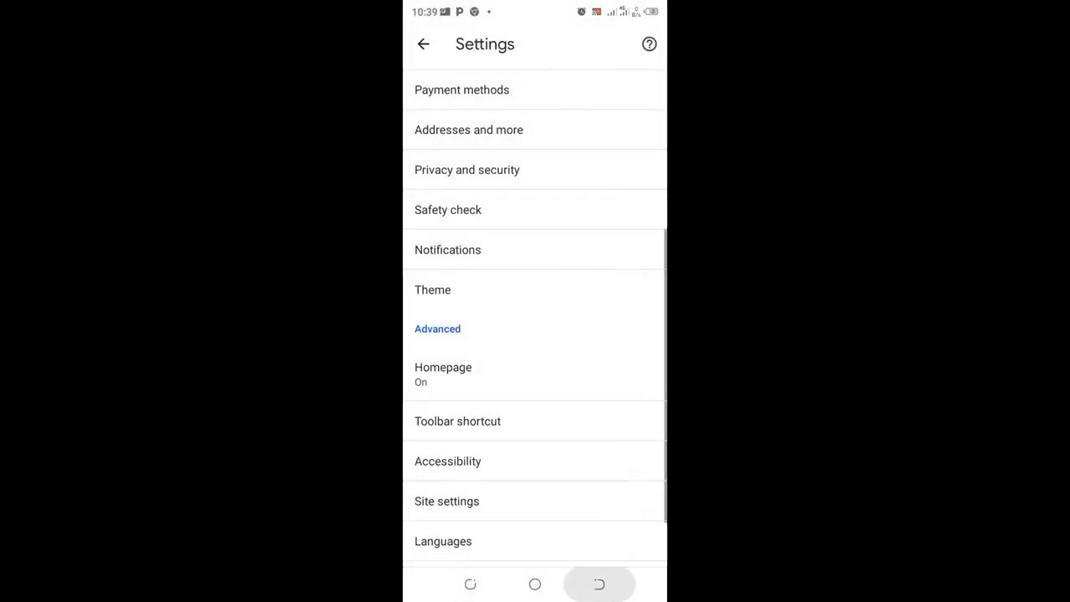
left_click(424, 43)
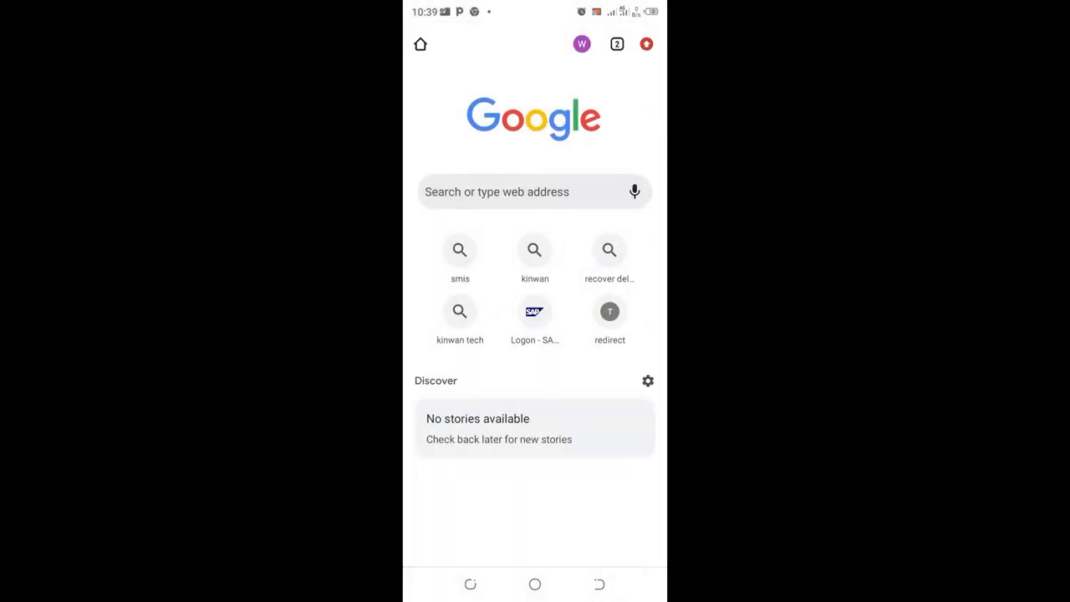